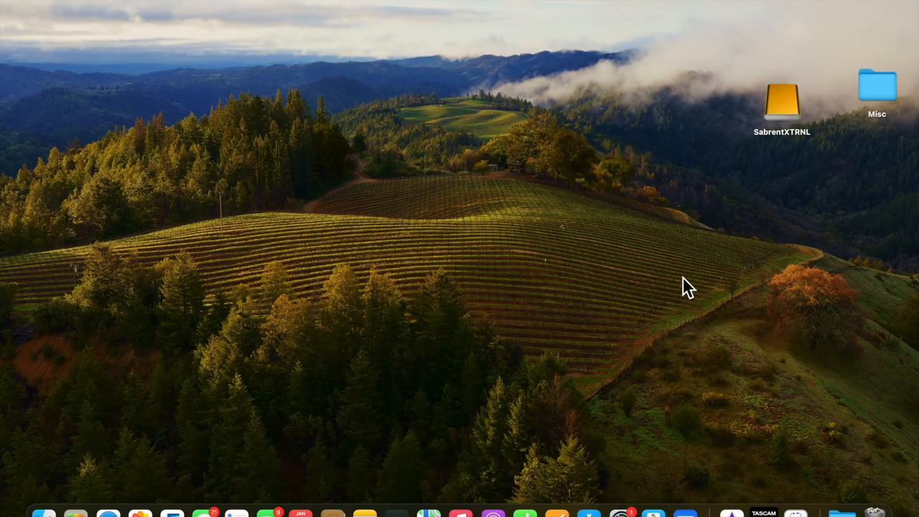
mouse_move(786, 185)
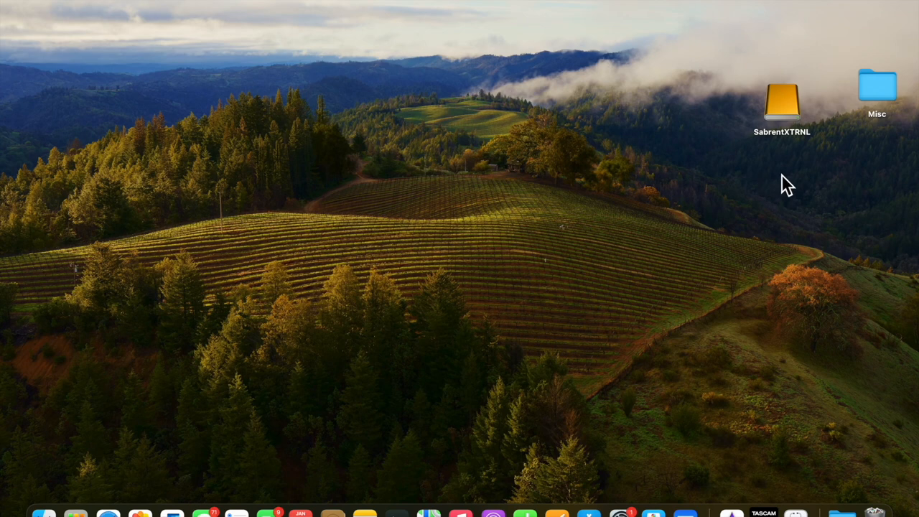
mouse_move(789, 156)
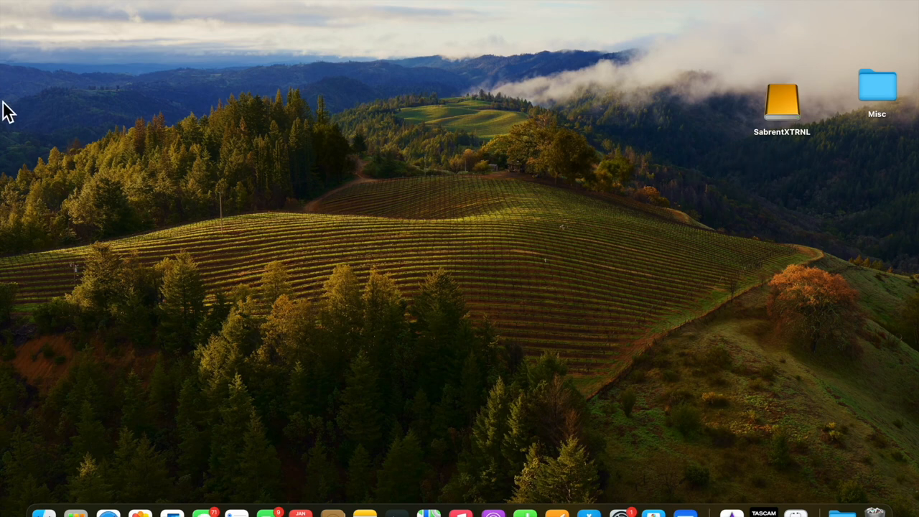
Open About This Mac from the Apple menu to view the MacBook Air M1 and Sonoma 14.2.1
click(14, 6)
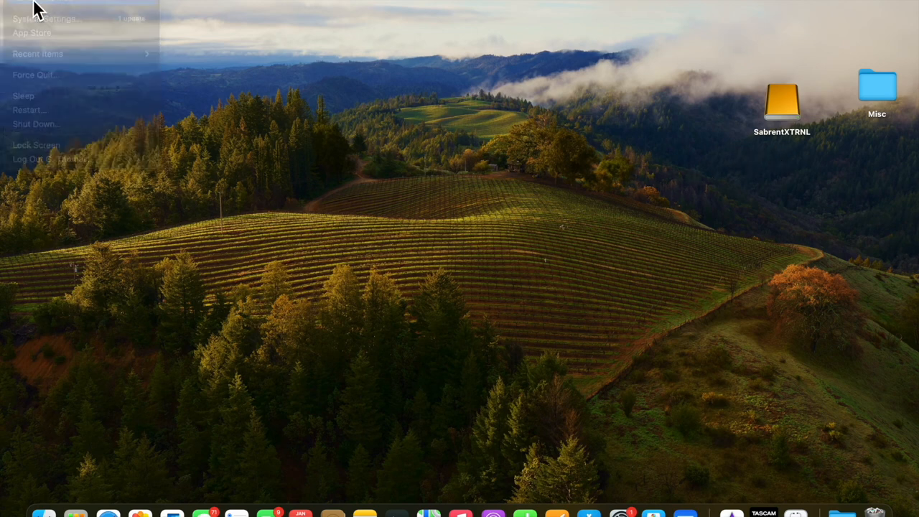
click(43, 7)
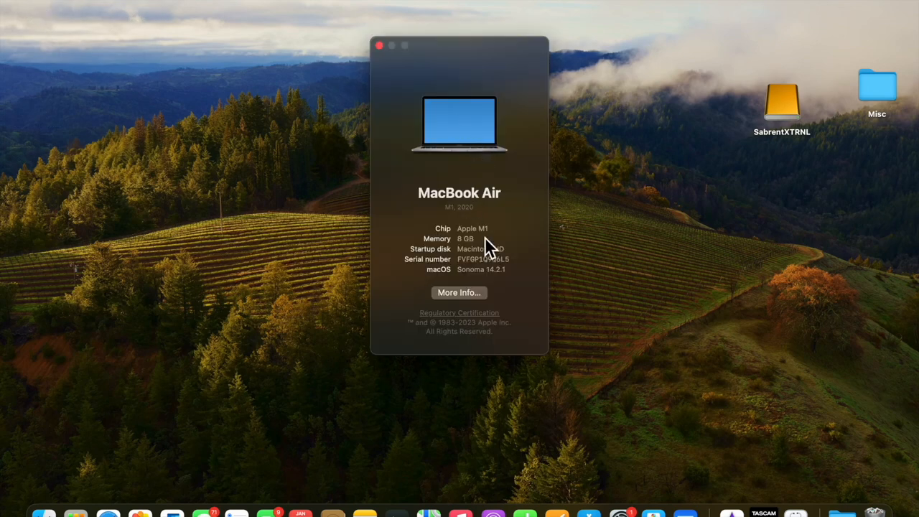
mouse_move(450, 276)
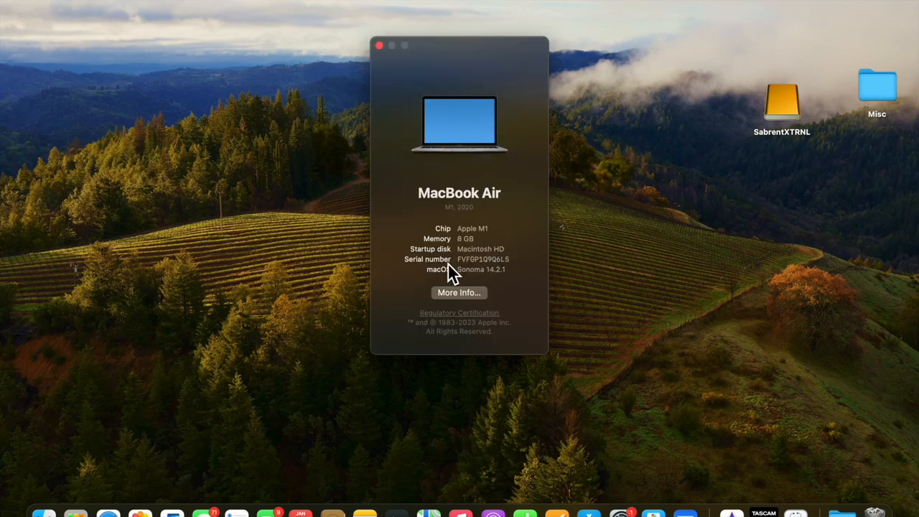
mouse_move(549, 276)
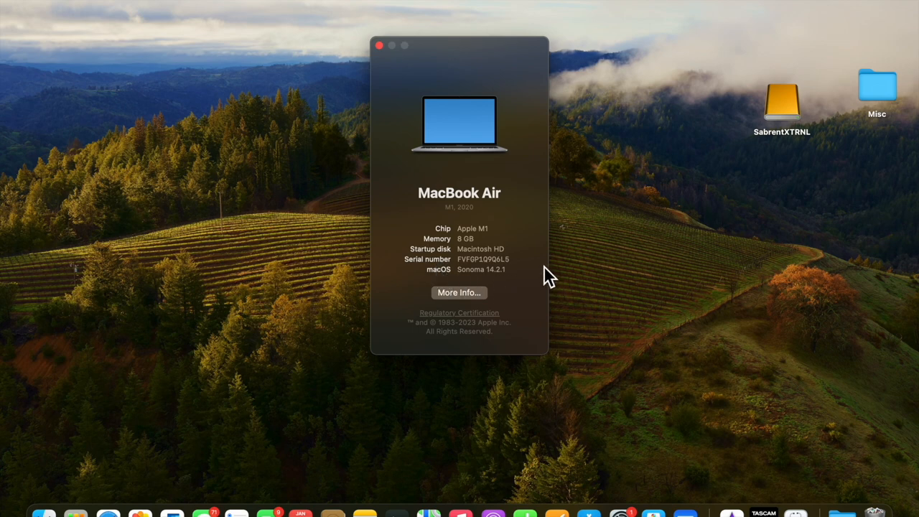
mouse_move(462, 267)
text(macos d)
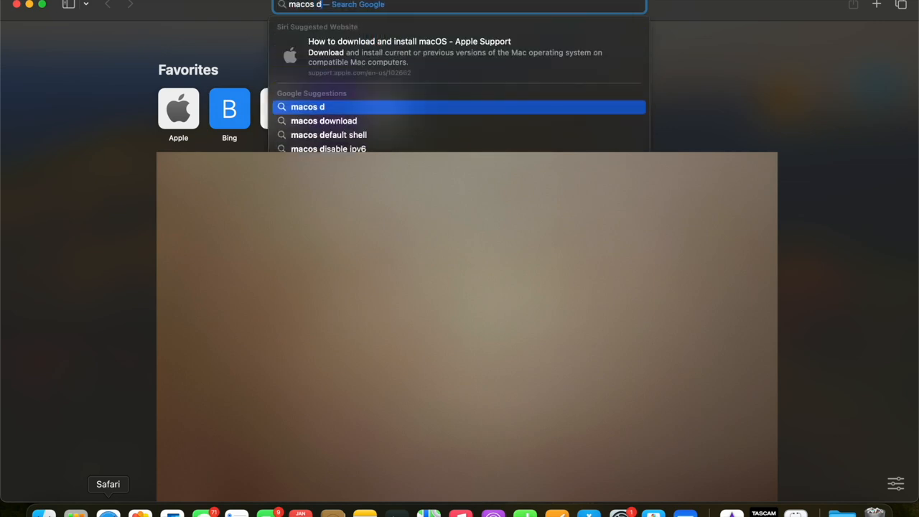
Search 'macos download', open Apple's How to download and install macOS article, and scroll down
click(323, 121)
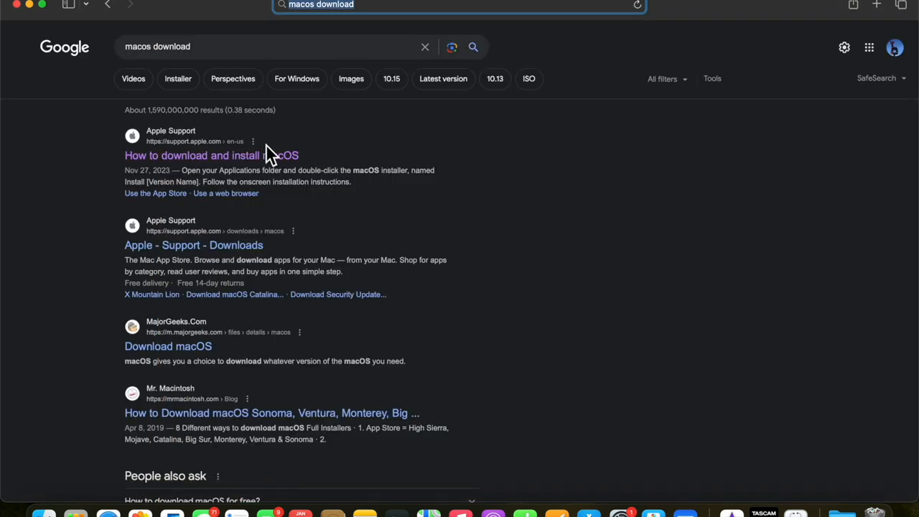
click(211, 155)
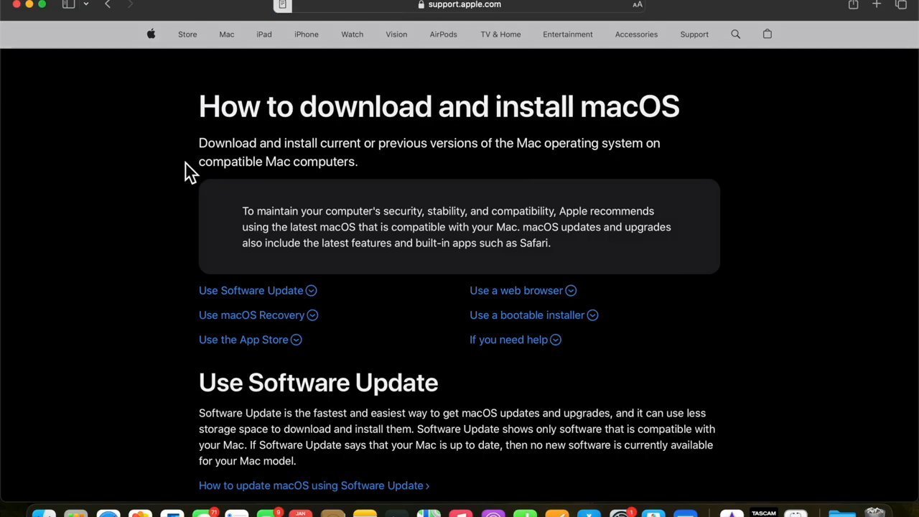
scroll(down, 3)
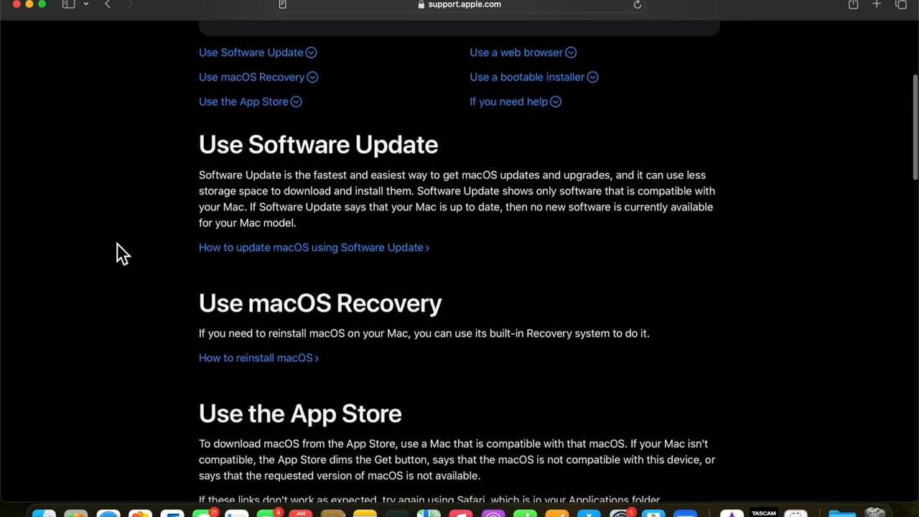
scroll(down, 3)
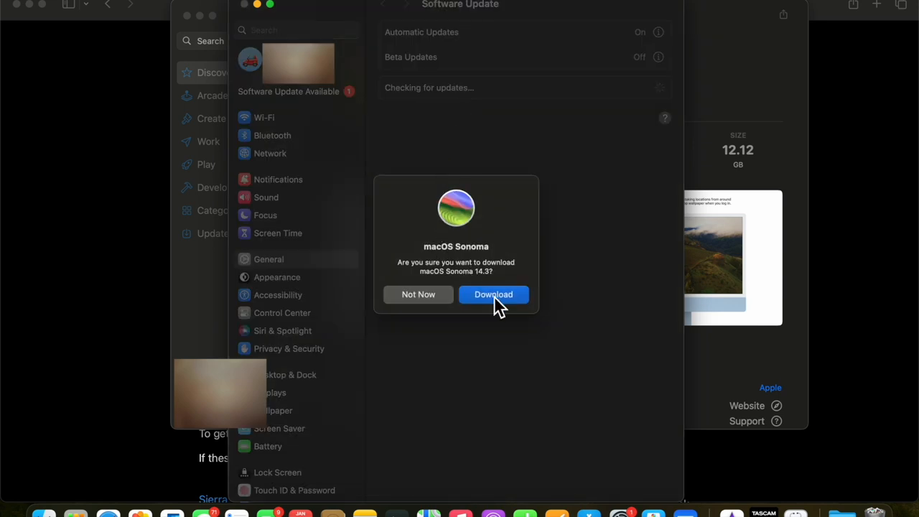
Confirm the macOS Sonoma 14.3 download in Software Update
click(494, 295)
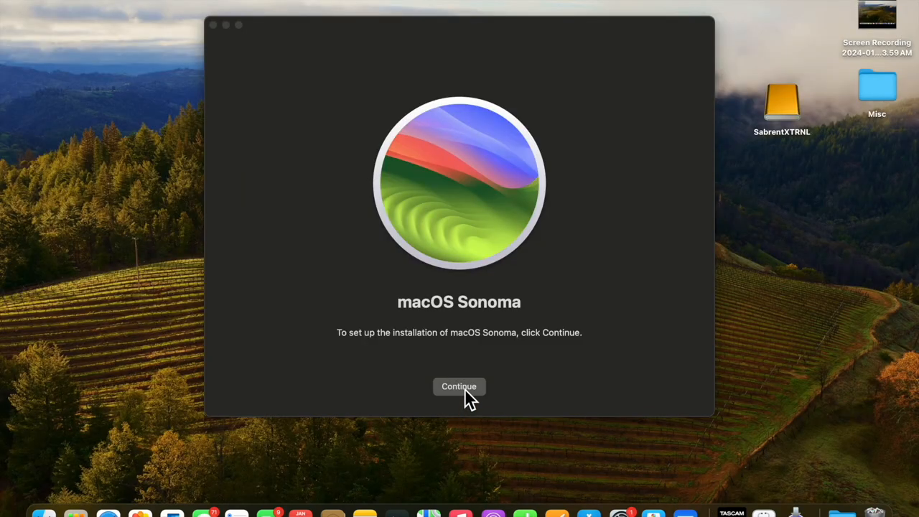
Continue past the installer intro and agree to the macOS Sonoma software license
click(459, 387)
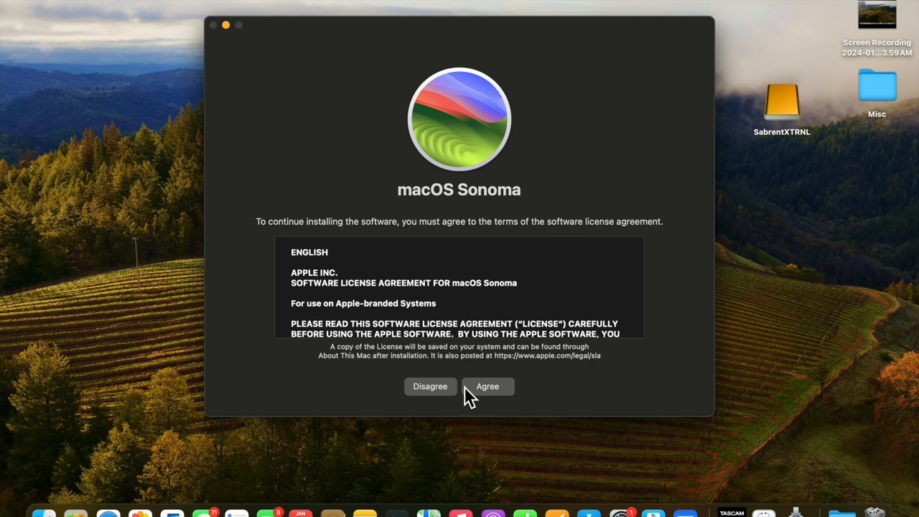
click(487, 387)
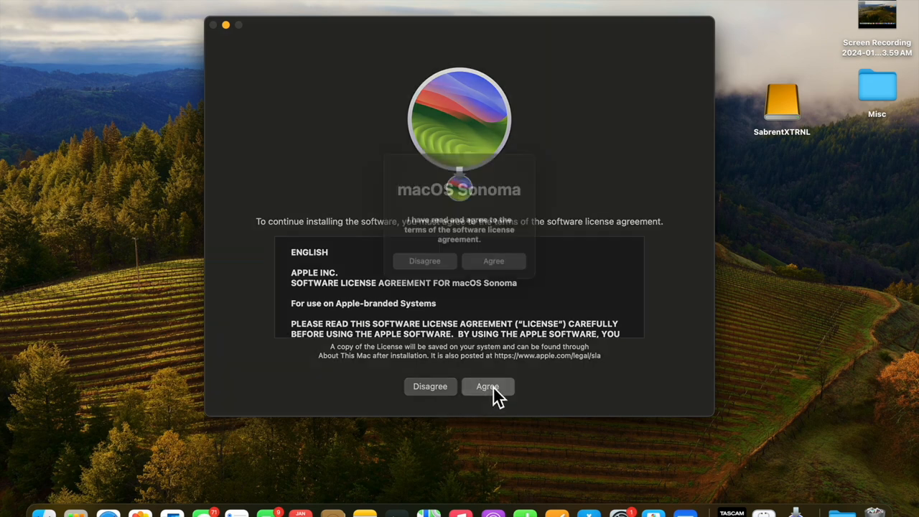
click(487, 387)
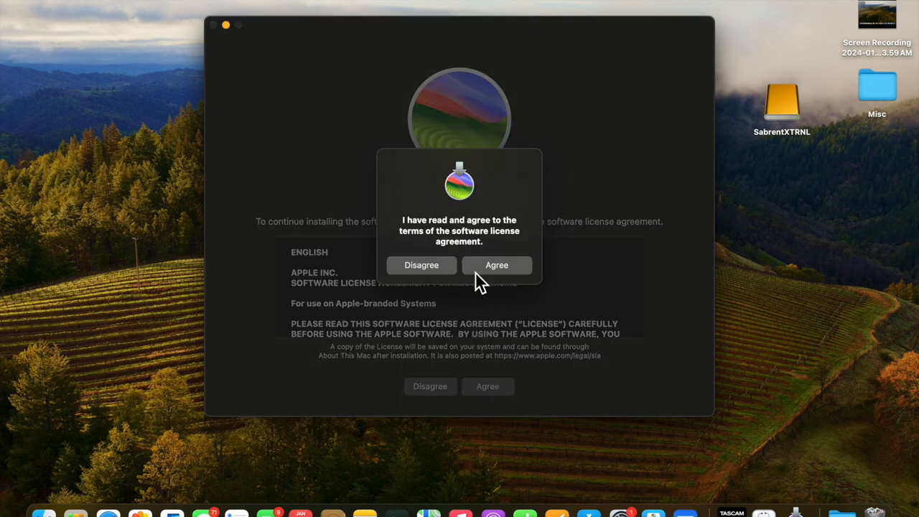
click(496, 265)
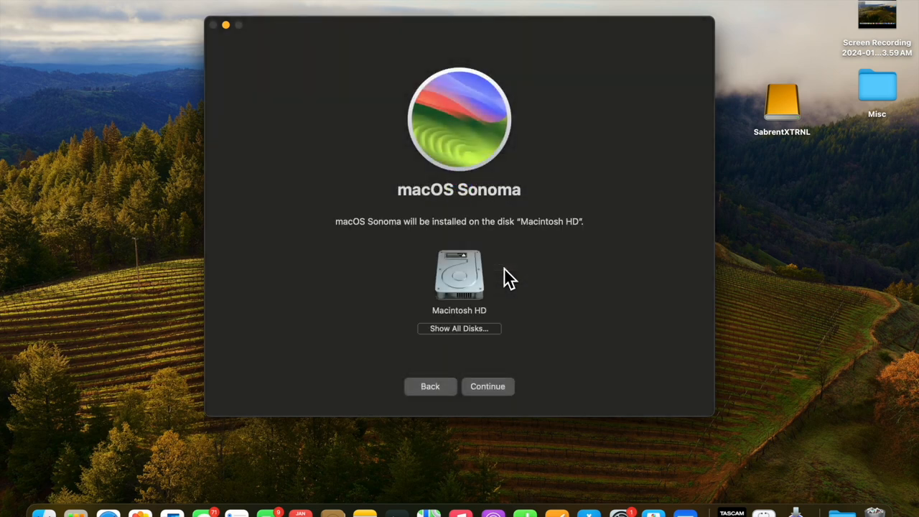
mouse_move(506, 334)
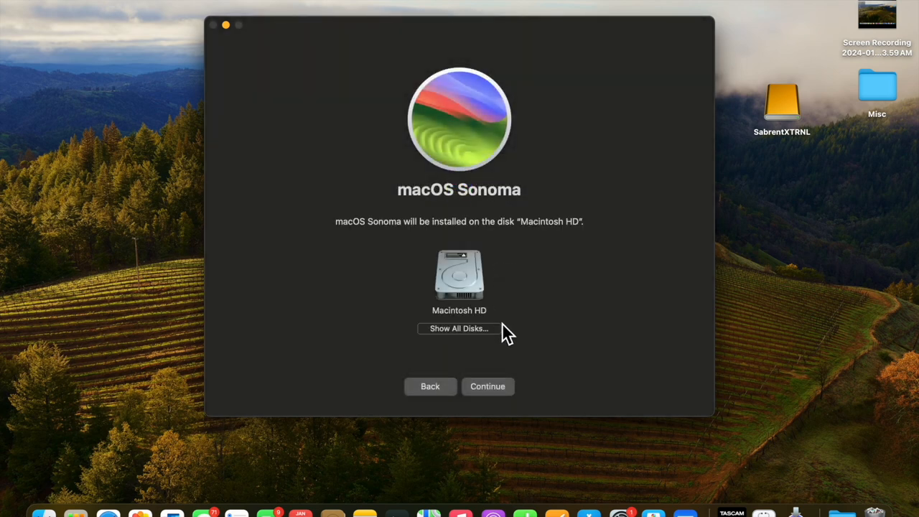
Show all disks, pick SabrentXTRNL as the install target, and continue
click(459, 329)
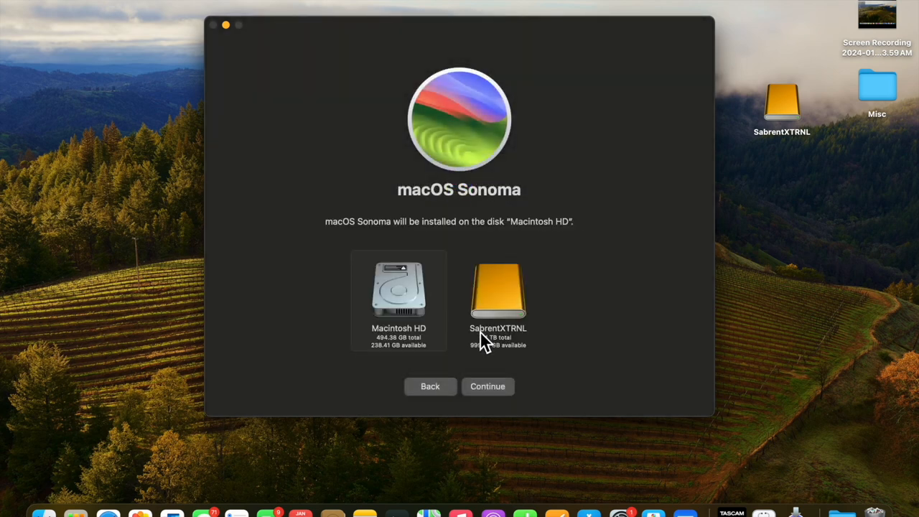
click(498, 294)
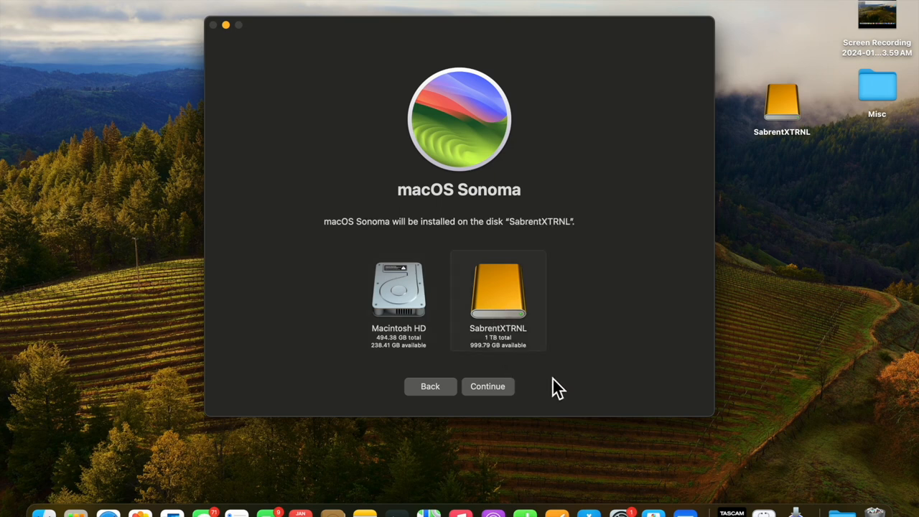
mouse_move(502, 366)
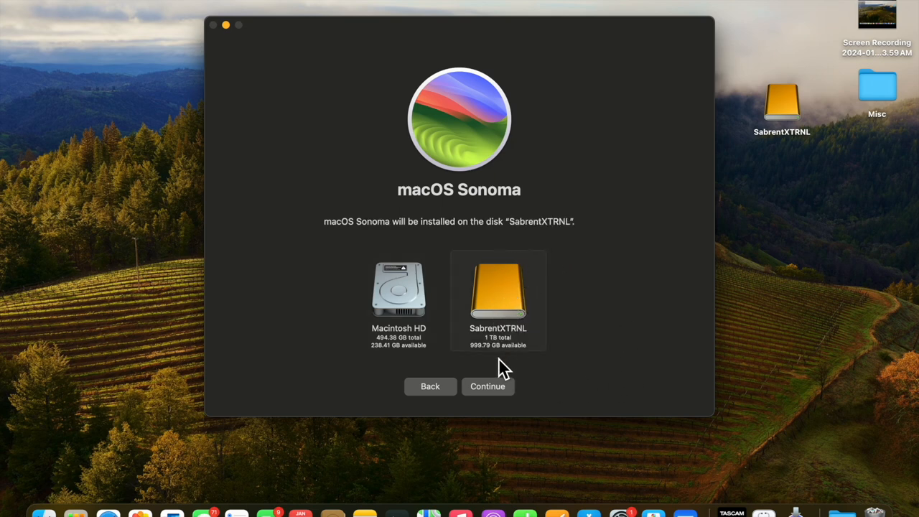
click(487, 387)
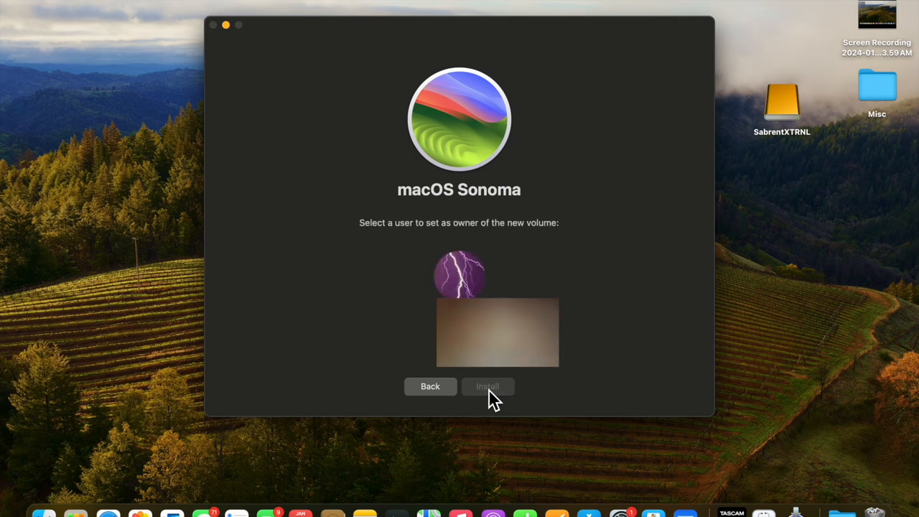
mouse_move(492, 374)
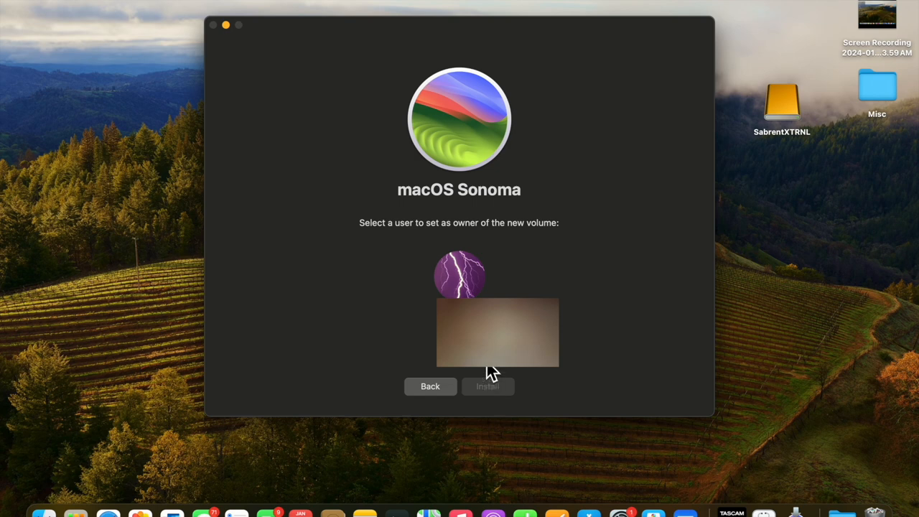
Make the user the volume owner, start installing despite battery warning, and authorize
click(459, 274)
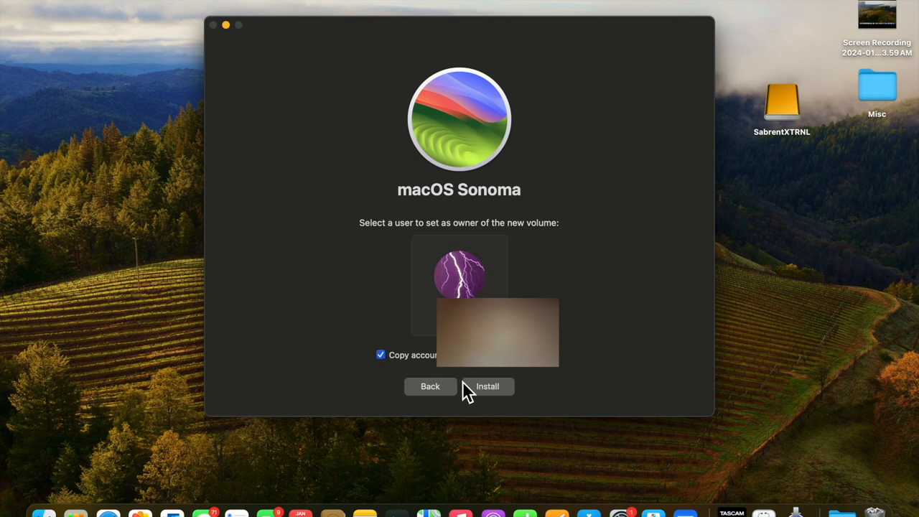
click(487, 387)
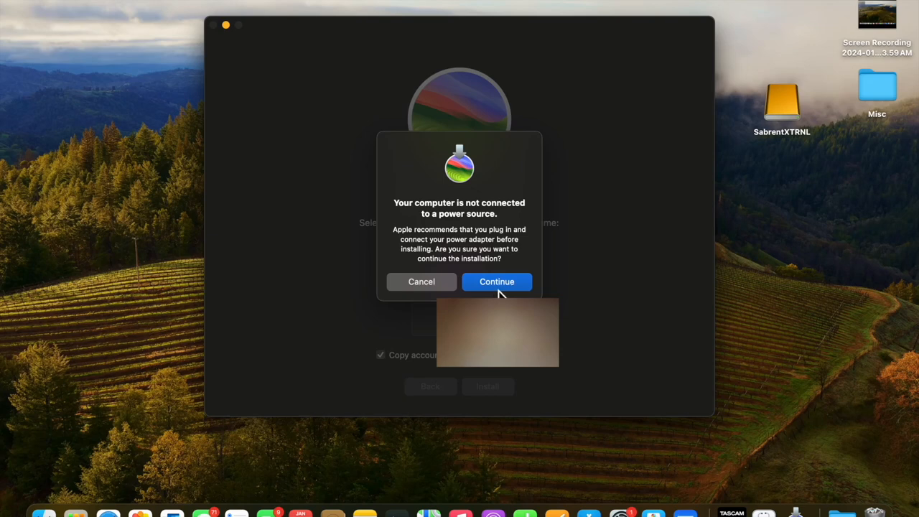
click(497, 282)
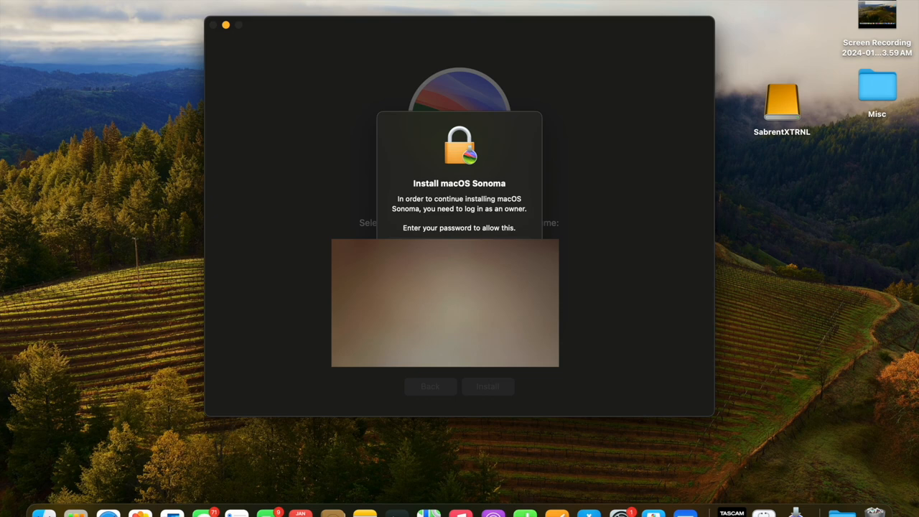
click(487, 387)
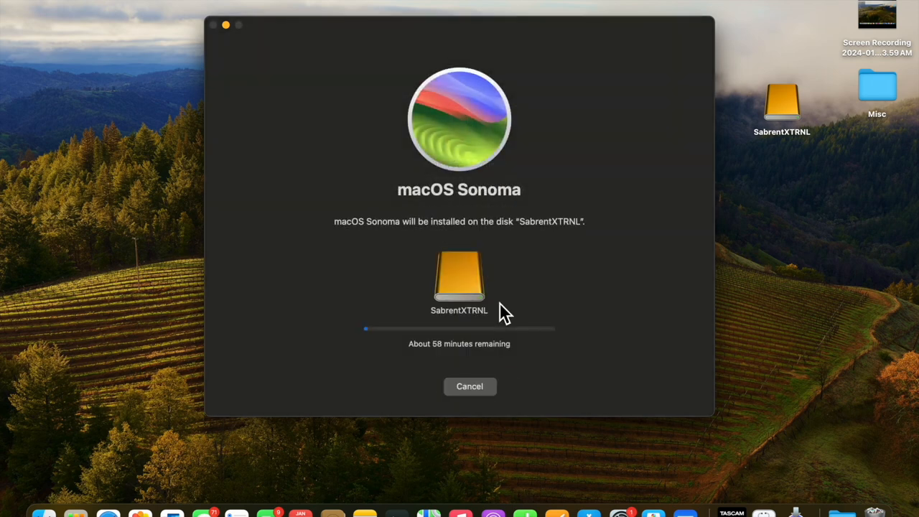
mouse_move(638, 299)
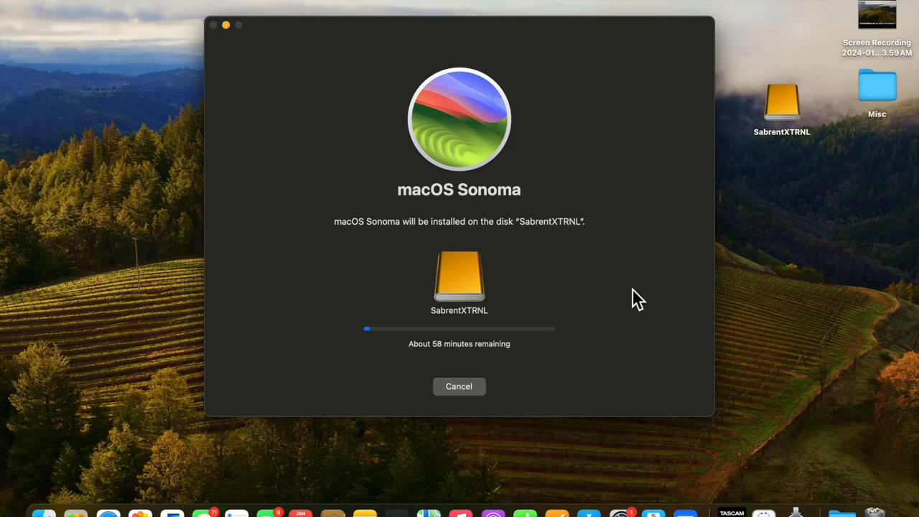
mouse_move(442, 368)
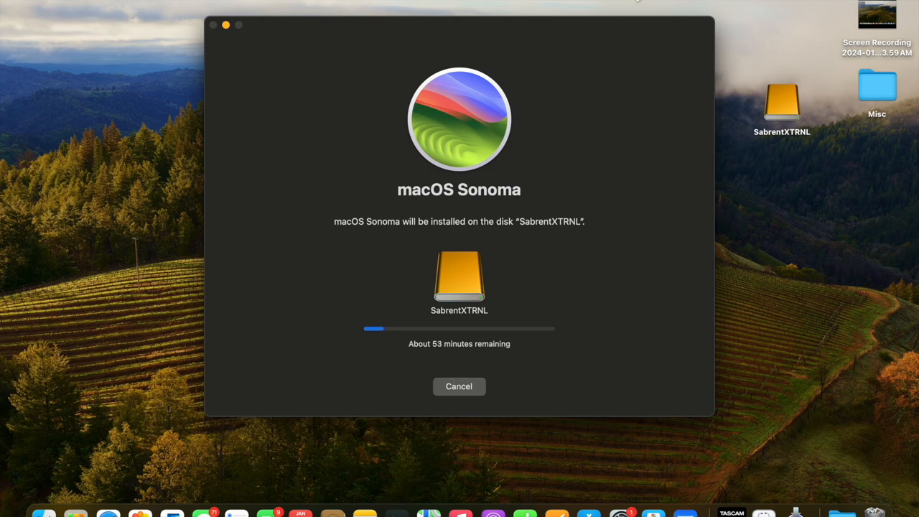
Let the installer progress to about 53 minutes remaining
click(459, 387)
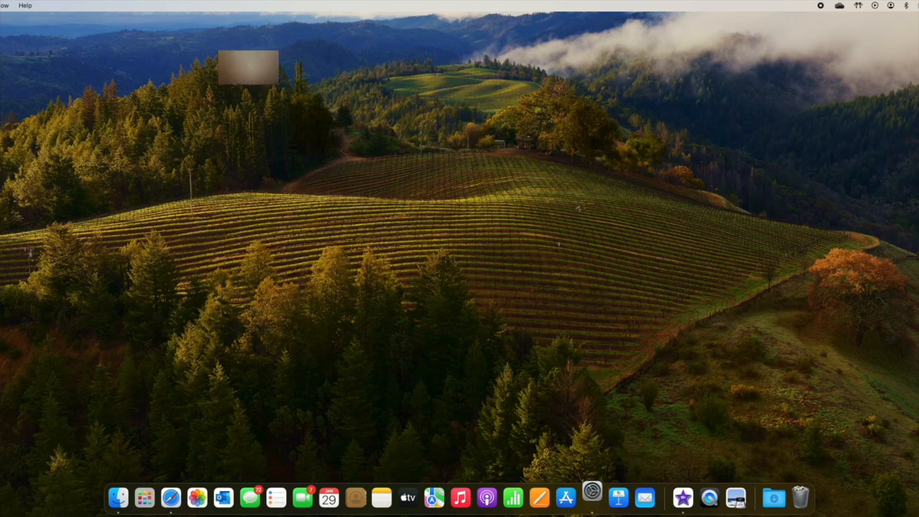
Open System Settings from the Dock and go to General > Startup Disk
click(592, 497)
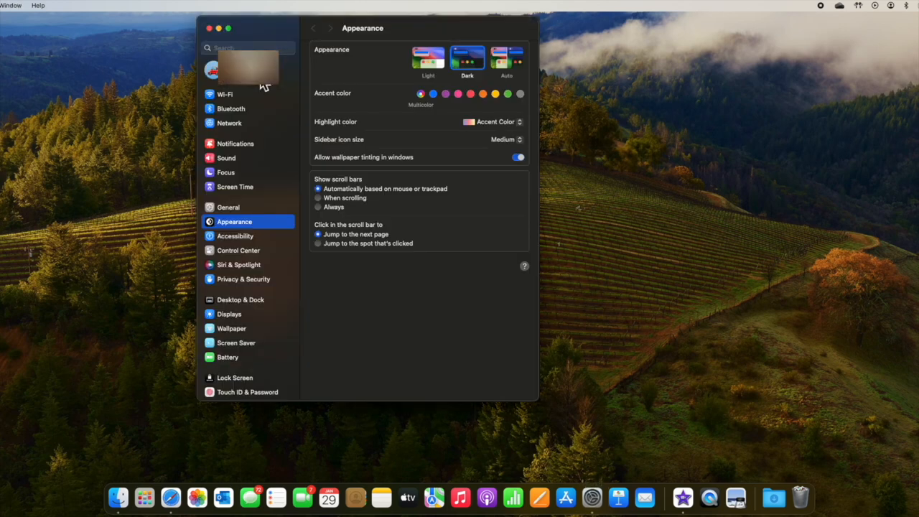
mouse_move(252, 209)
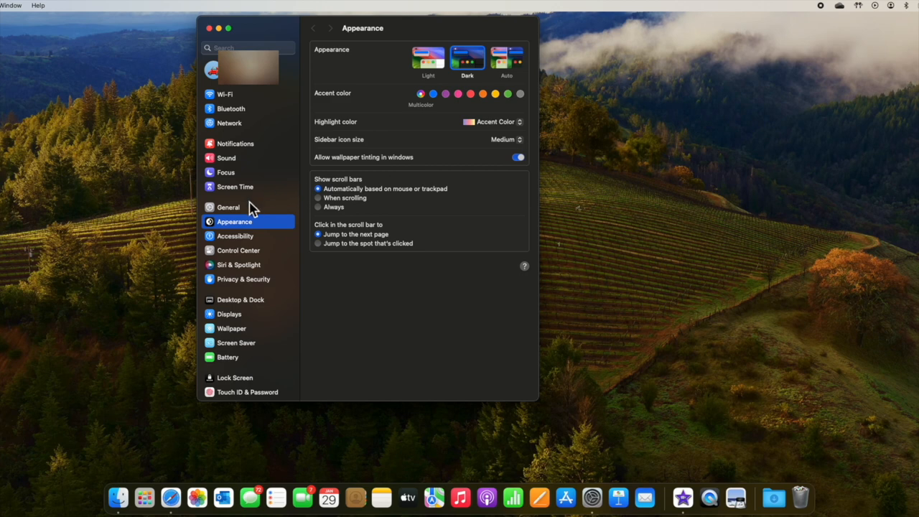
click(228, 206)
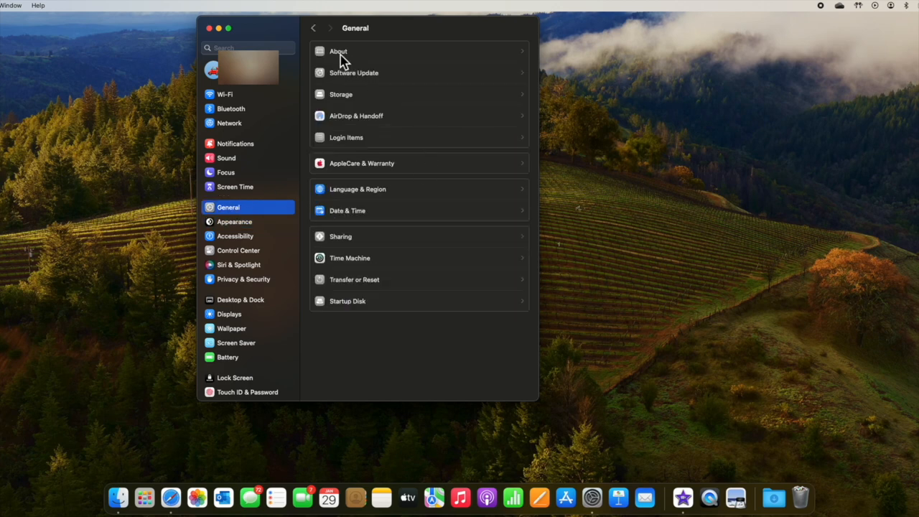
mouse_move(372, 320)
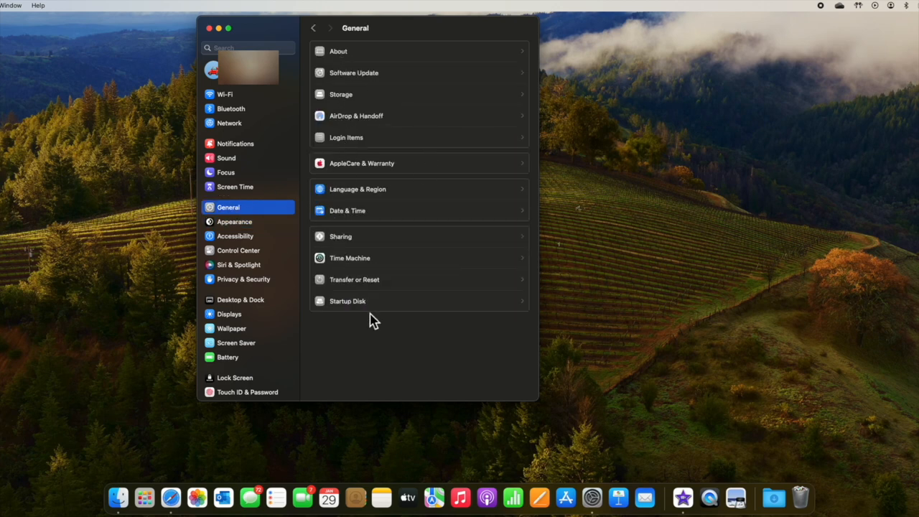
click(348, 301)
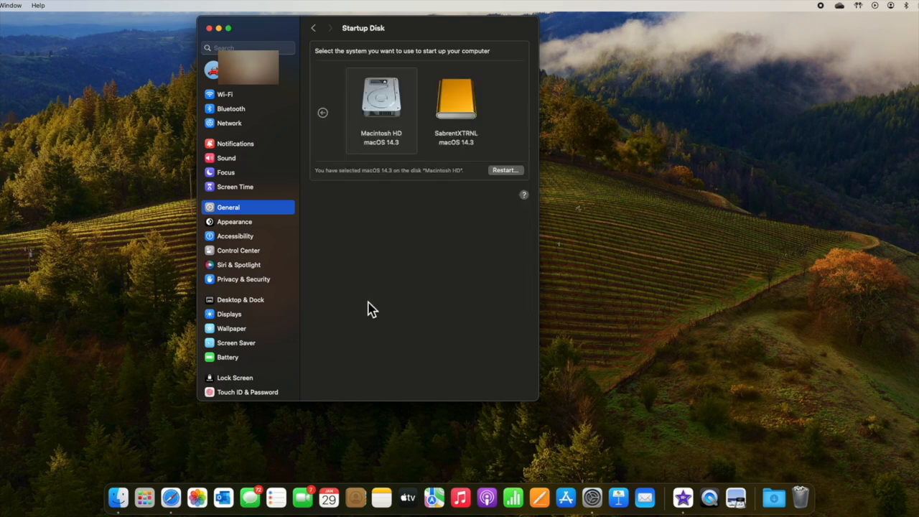
mouse_move(387, 109)
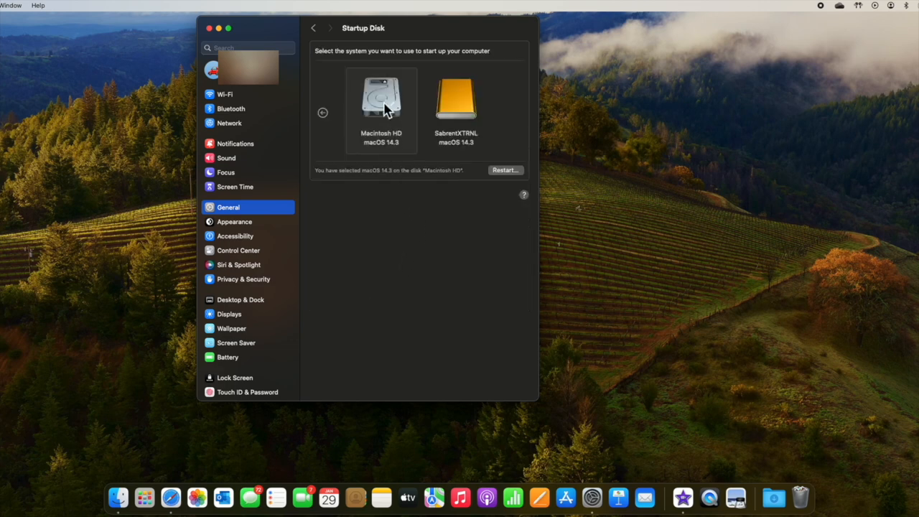
mouse_move(382, 145)
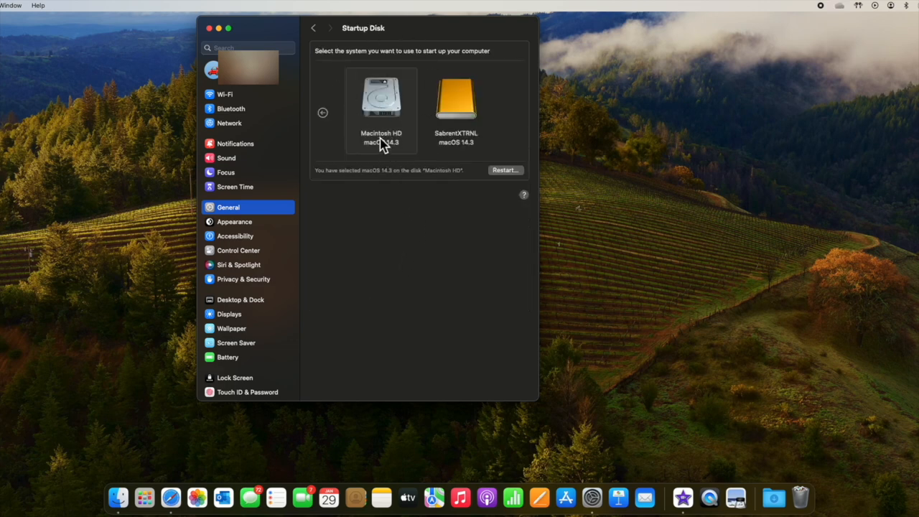
mouse_move(467, 108)
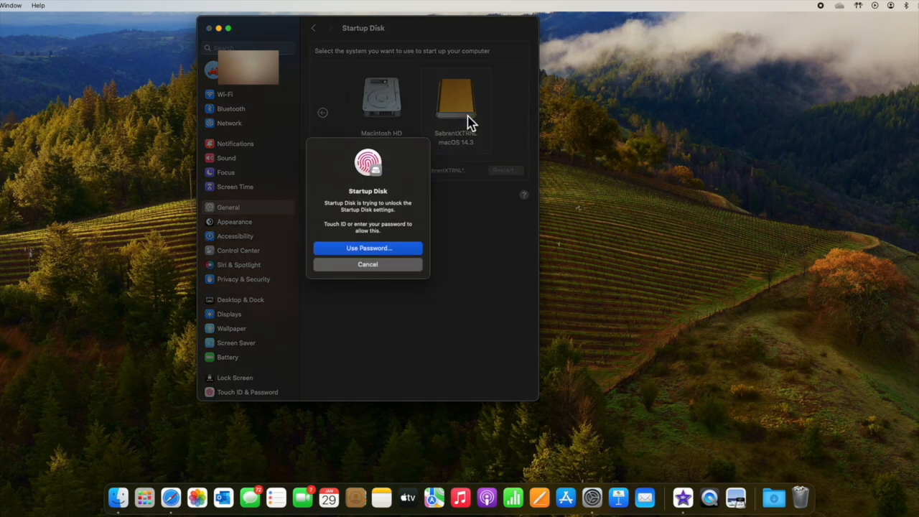
mouse_move(409, 211)
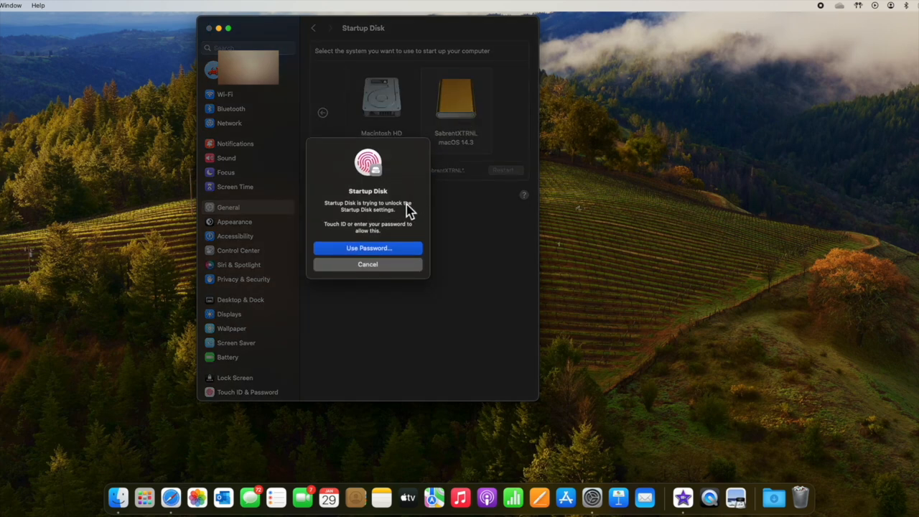
Choose SabrentXTRNL as the startup disk and answer the unlock prompt
click(368, 264)
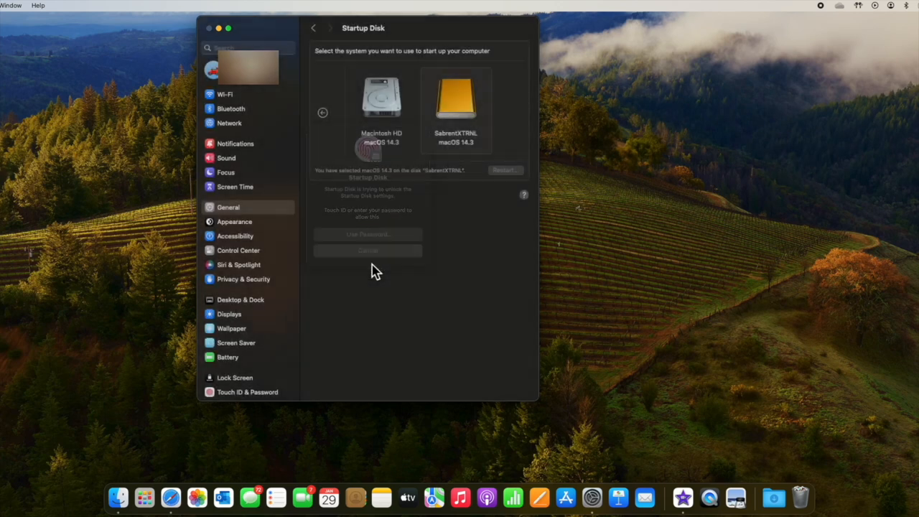